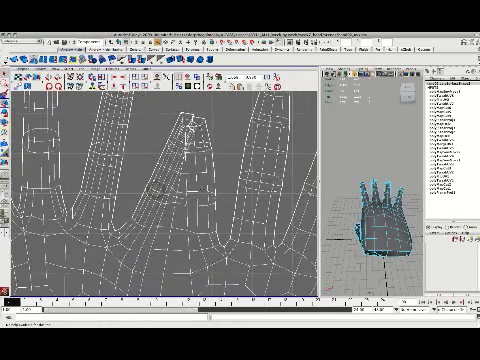
- Right-click the finger UV shells to show the component mode marking menu
right_click(180, 175)
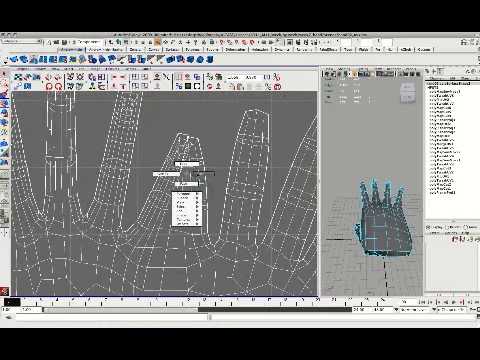